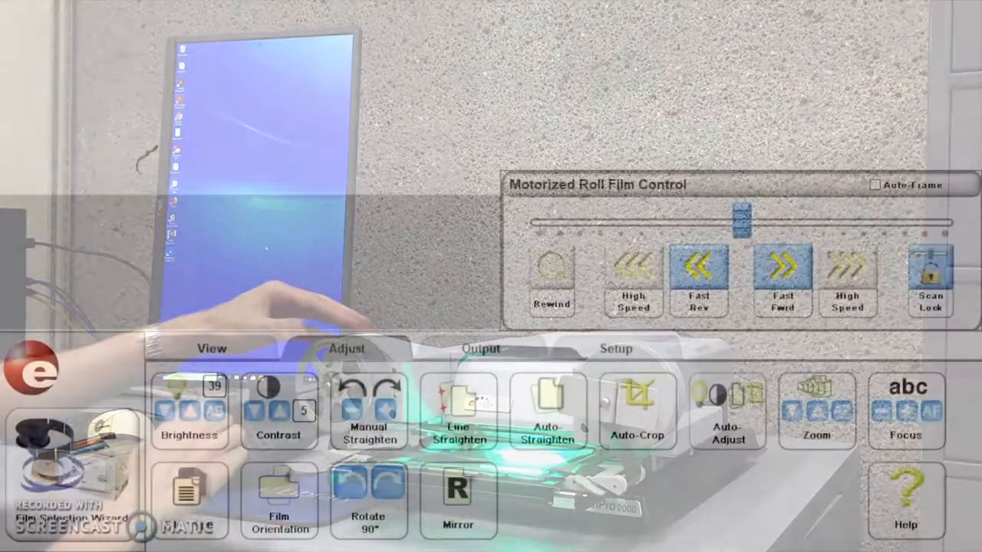
{"action": "mouse_move", "coordinate": [783, 268]}
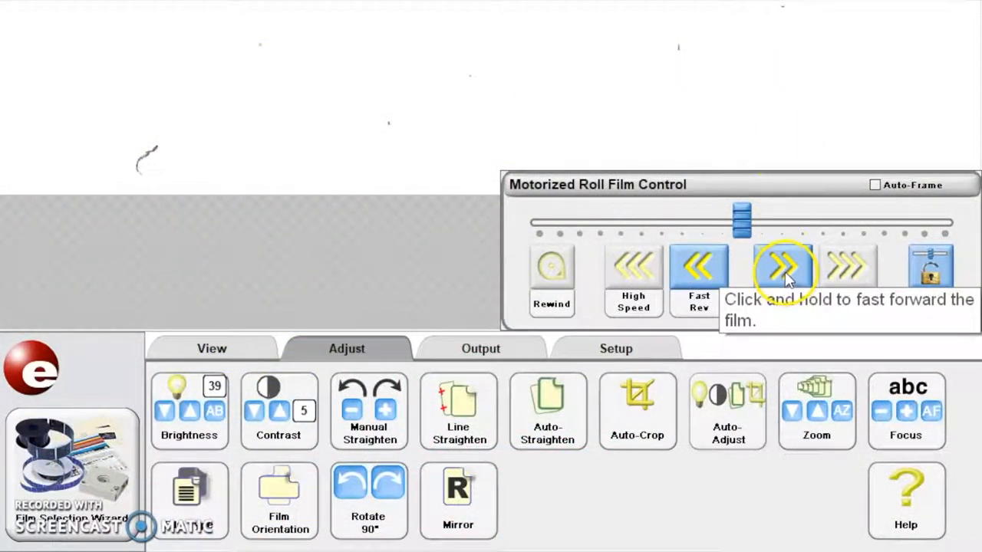
- Fast-forward the roll film, then push the speed slider to full forward speed
{"action": "left_click", "coordinate": [782, 276]}
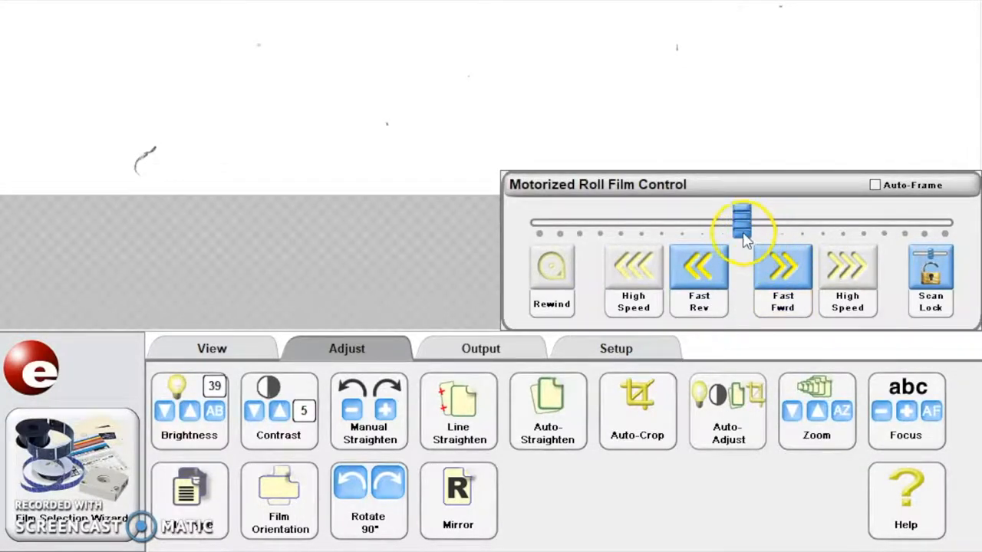
{"action": "left_click_drag", "start_coordinate": [740, 223], "coordinate": [811, 223]}
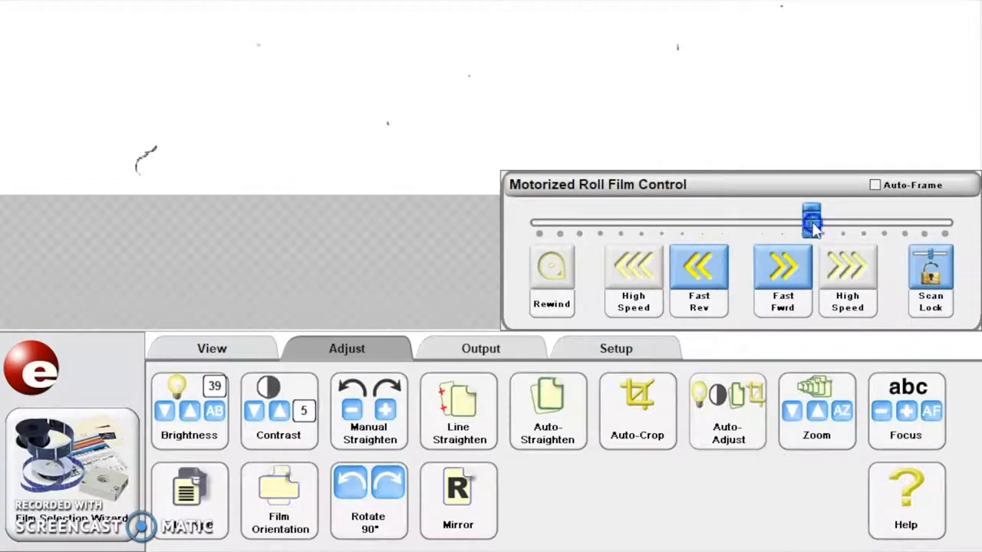
{"action": "left_click_drag", "start_coordinate": [811, 221], "coordinate": [941, 221]}
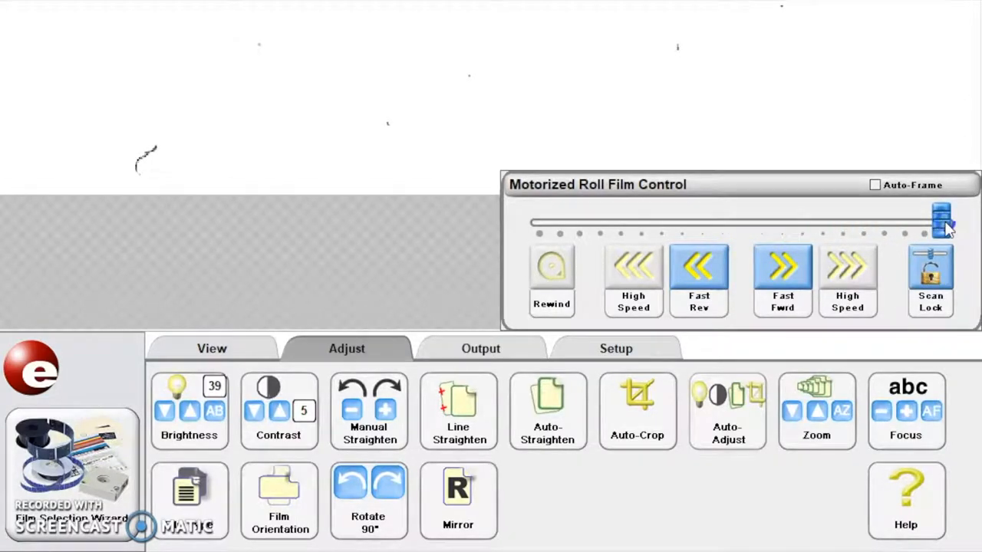
- Run the film backward at full speed, stop the motor, then reverse it slightly
{"action": "left_click_drag", "start_coordinate": [942, 223], "coordinate": [740, 223]}
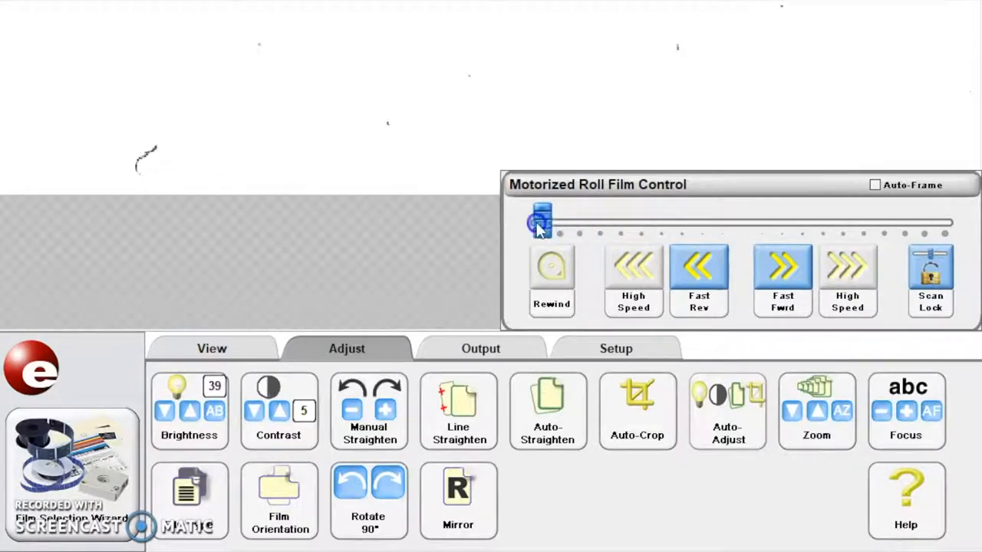
{"action": "left_click_drag", "start_coordinate": [541, 221], "coordinate": [741, 221]}
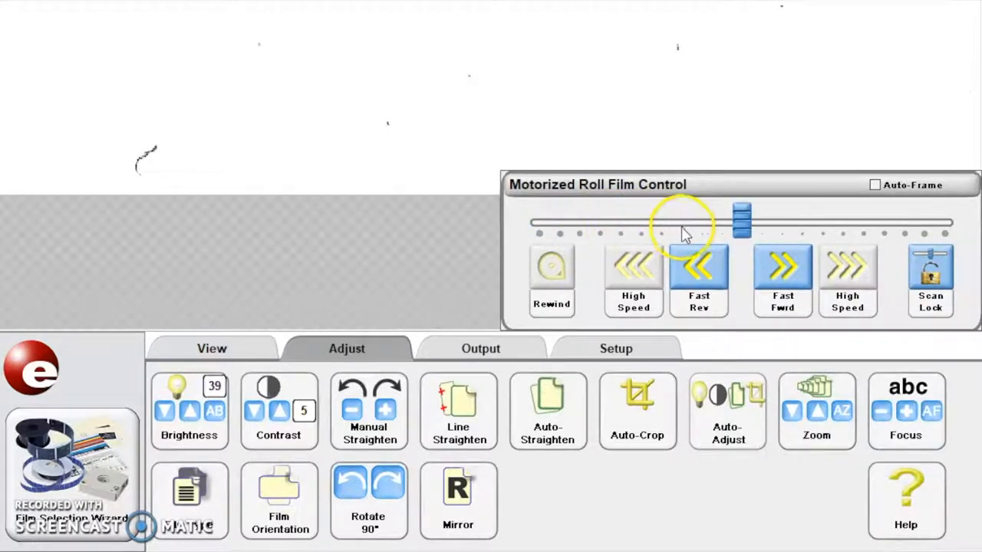
{"action": "left_click", "coordinate": [698, 272]}
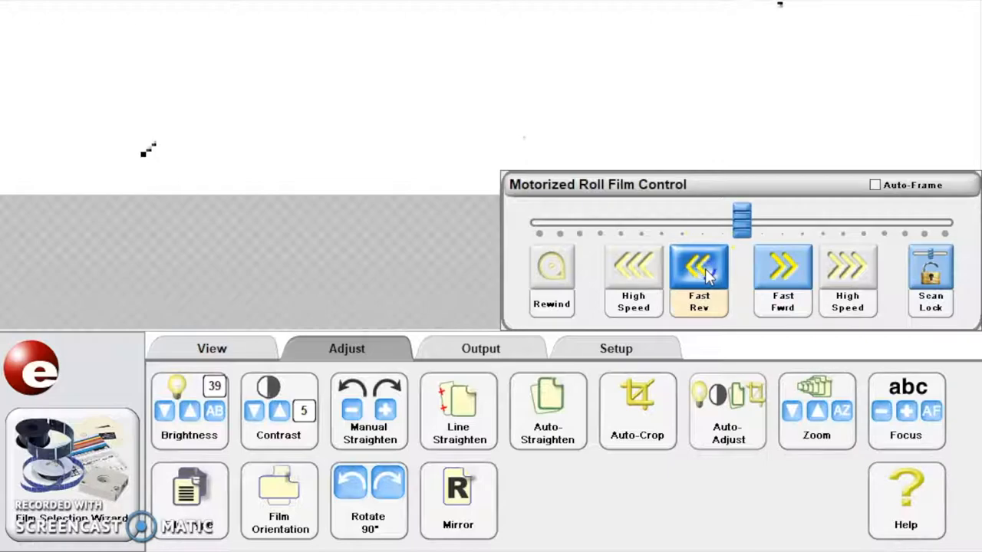
{"action": "left_click", "coordinate": [699, 269]}
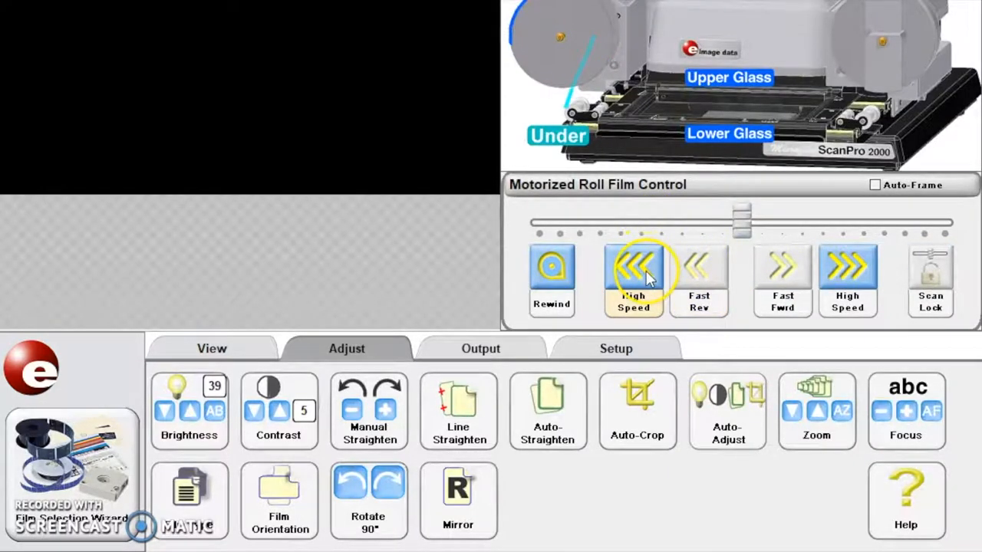
- Engage high-speed rewind, then bring up the View frame navigation and magnification tools
{"action": "left_click", "coordinate": [633, 280]}
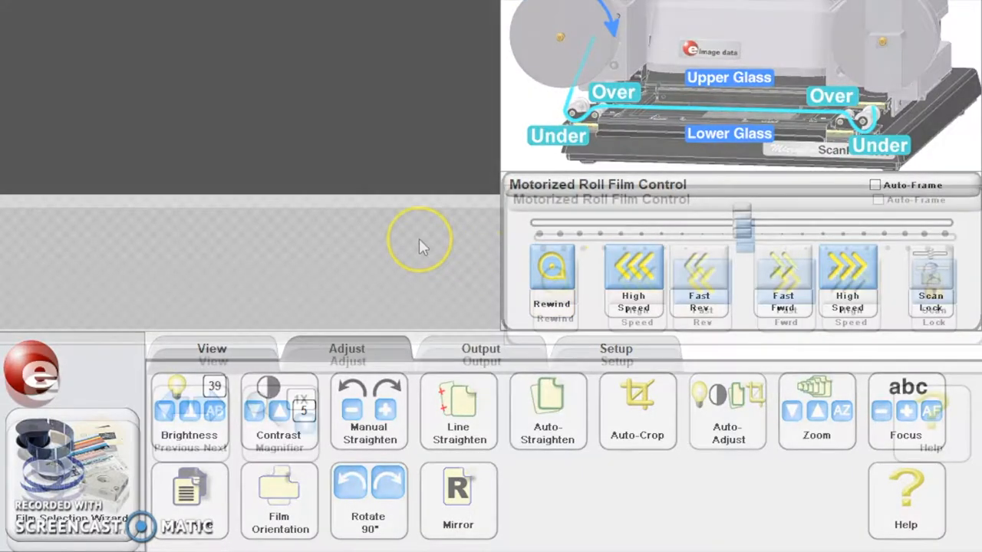
{"action": "left_click", "coordinate": [212, 349]}
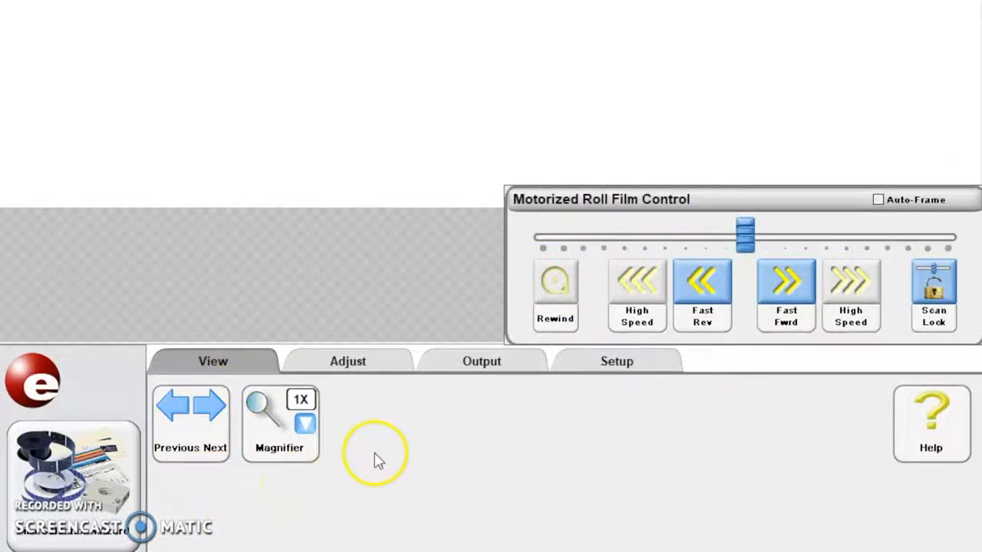
- Switch to the Adjust tab, showing brightness at 61 and contrast at 5
{"action": "left_click", "coordinate": [347, 361]}
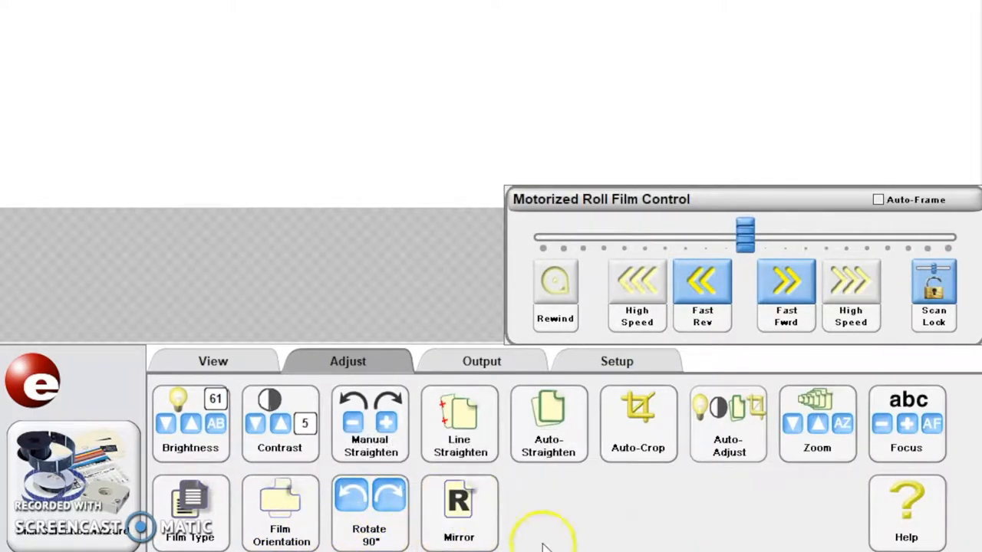
{"action": "mouse_move", "coordinate": [459, 513]}
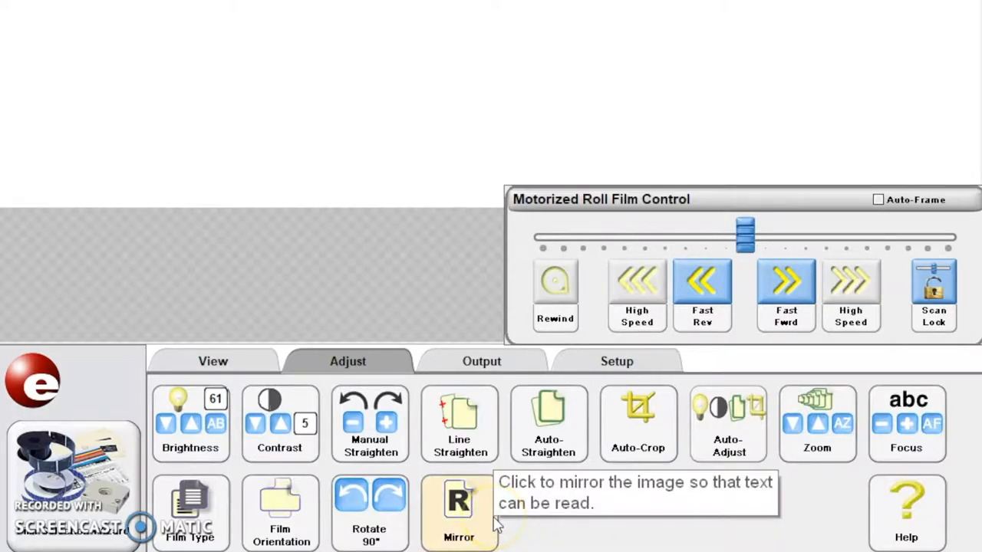
{"action": "mouse_move", "coordinate": [534, 360]}
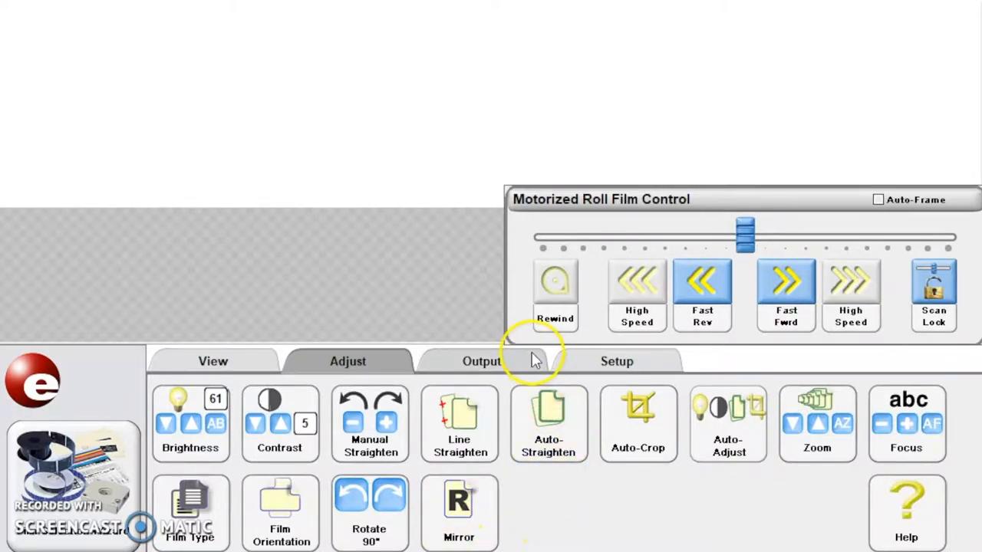
- Show the Output tools: scan size, mode, 300 DPI, printer and drive options
{"action": "left_click", "coordinate": [481, 361]}
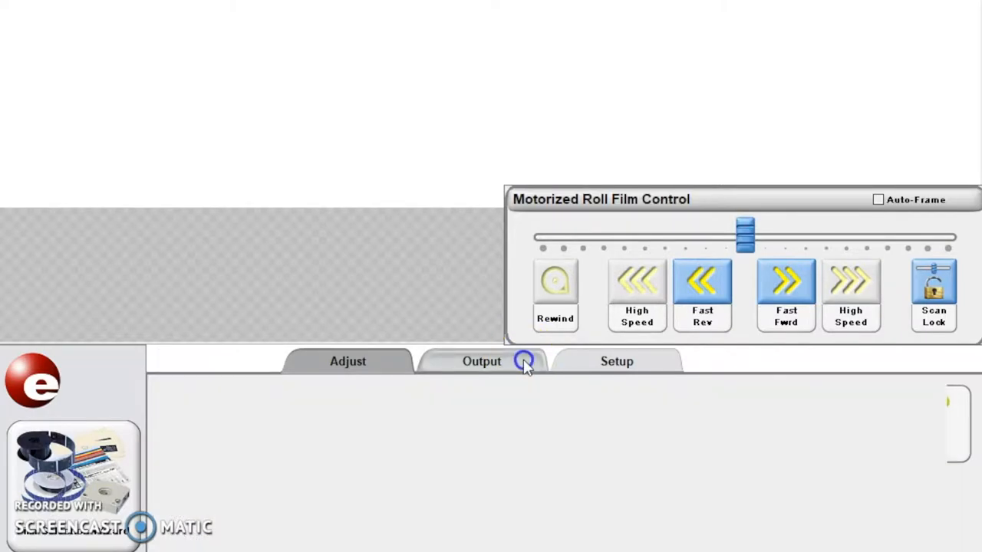
{"action": "left_click", "coordinate": [481, 360]}
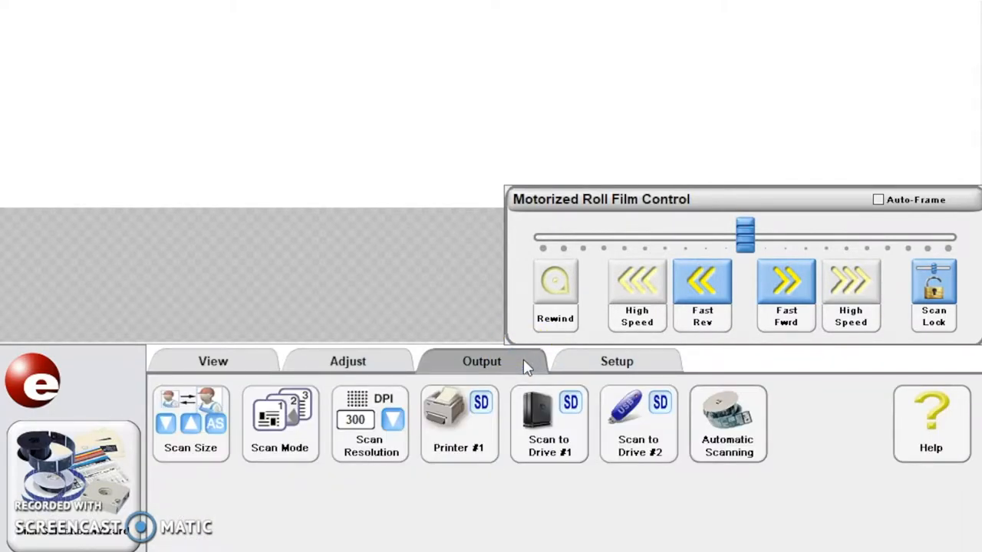
{"action": "mouse_move", "coordinate": [409, 521]}
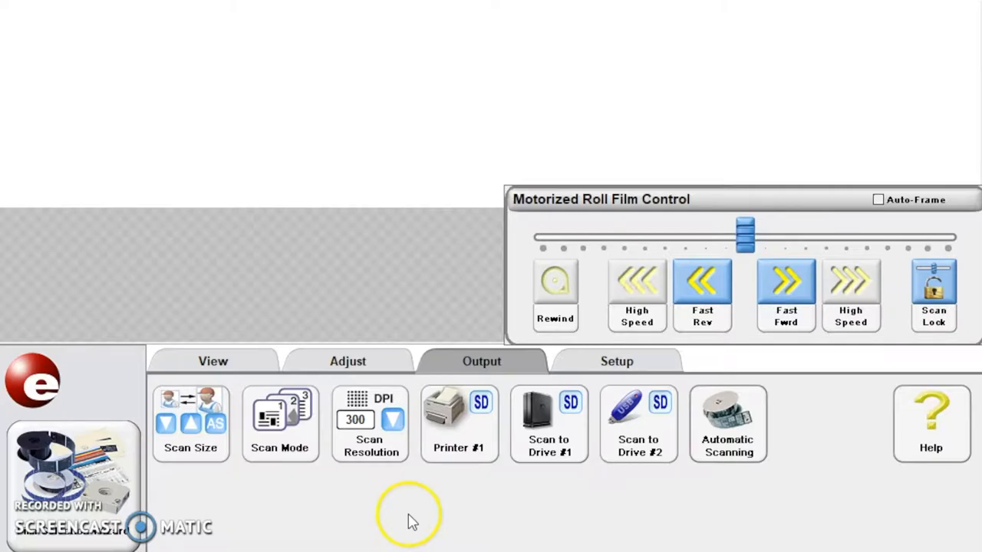
{"action": "mouse_move", "coordinate": [526, 504]}
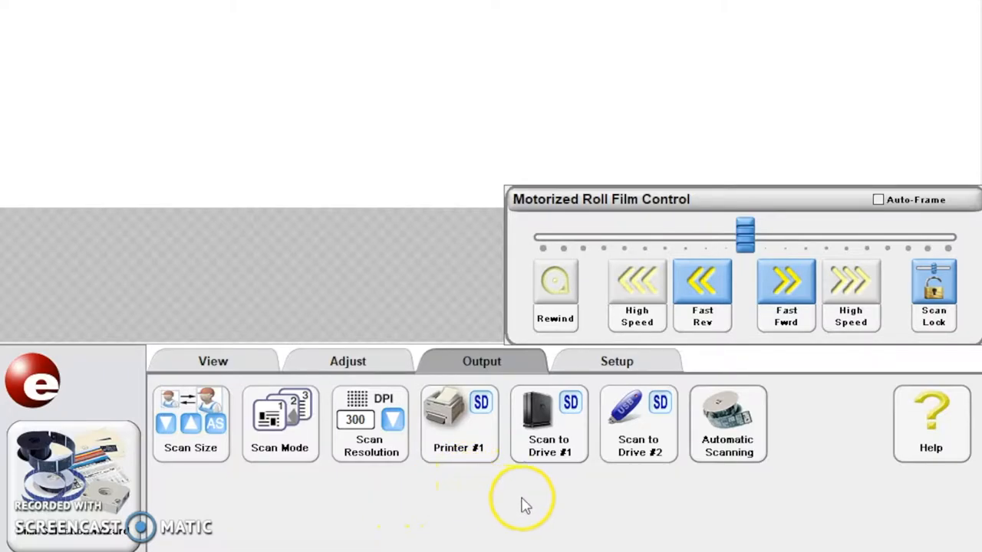
{"action": "mouse_move", "coordinate": [548, 426]}
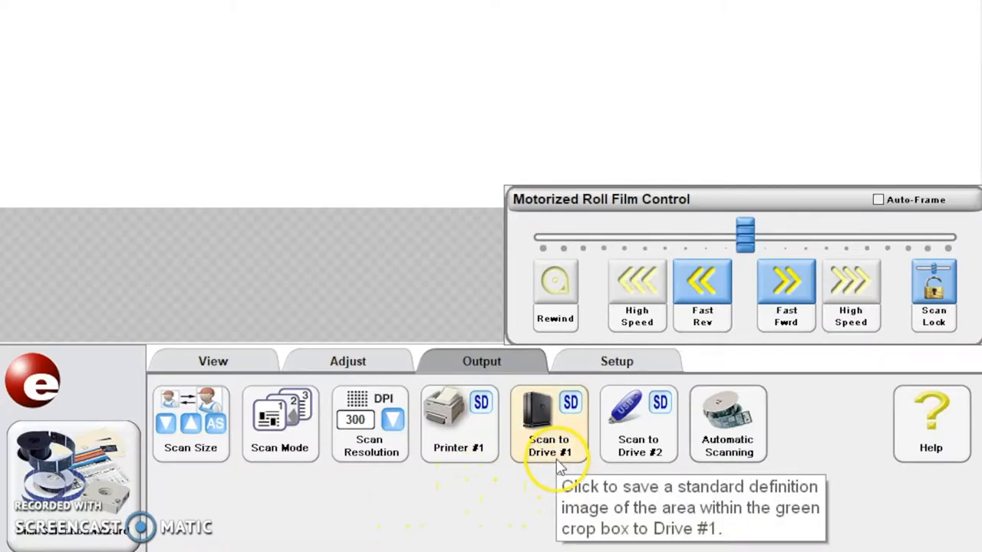
{"action": "mouse_move", "coordinate": [639, 468]}
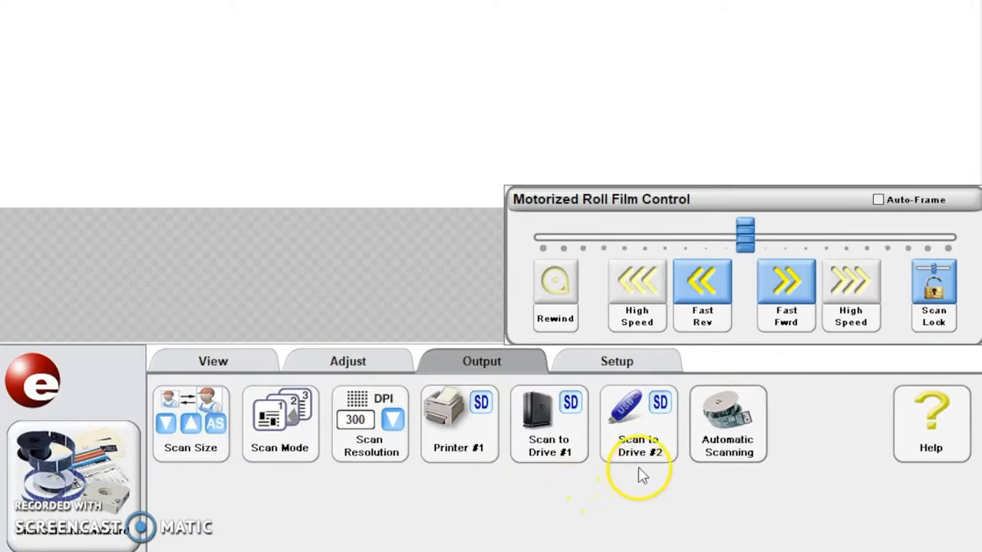